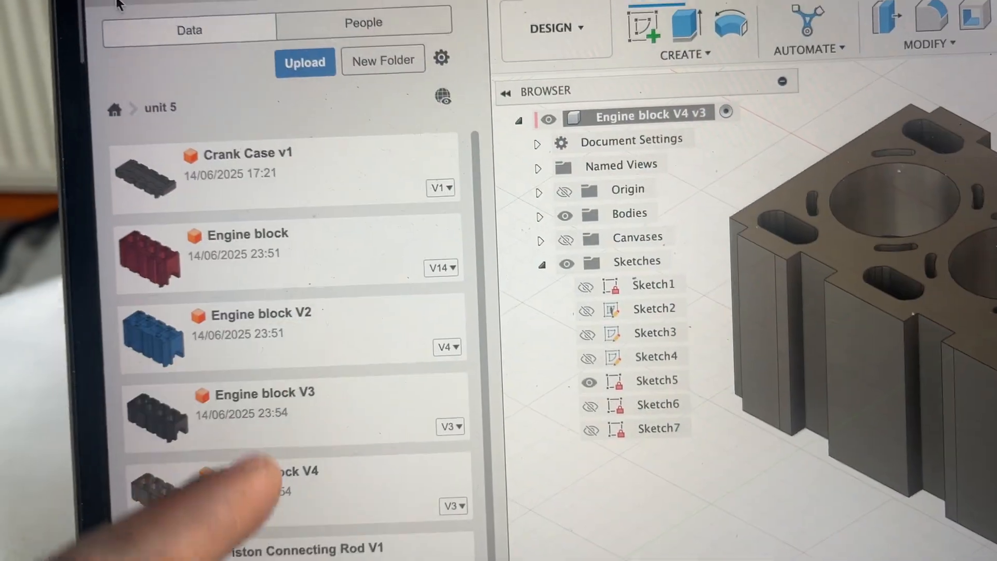
# Open Piston Head V1 from the Data panel into its own document.
pyautogui.scroll(-3)
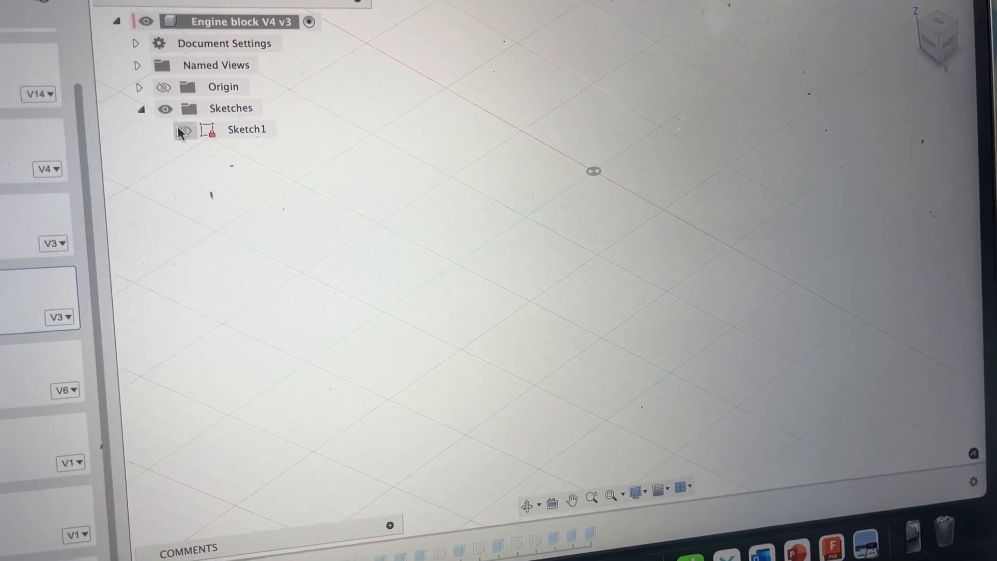
pyautogui.click(184, 130)
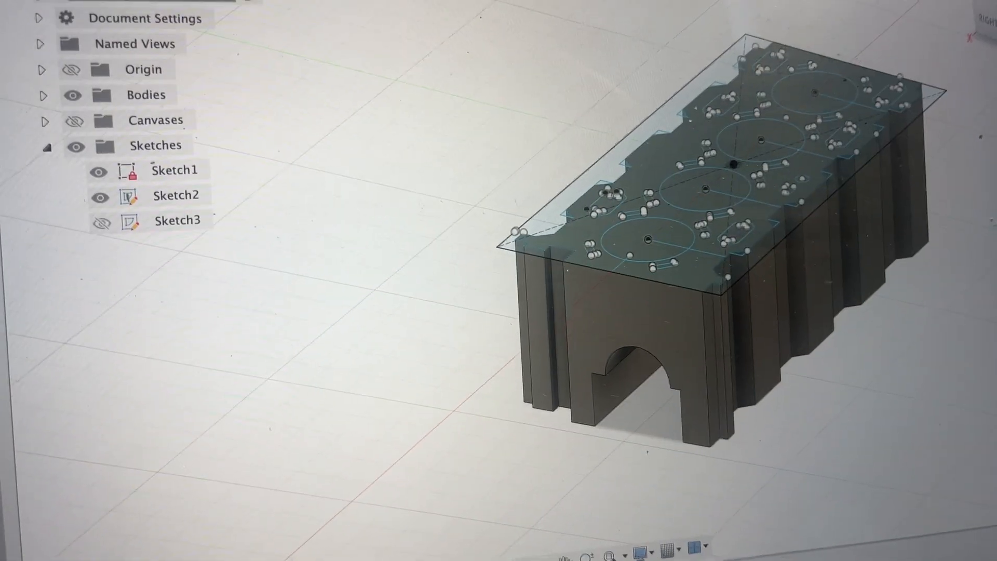
pyautogui.click(169, 311)
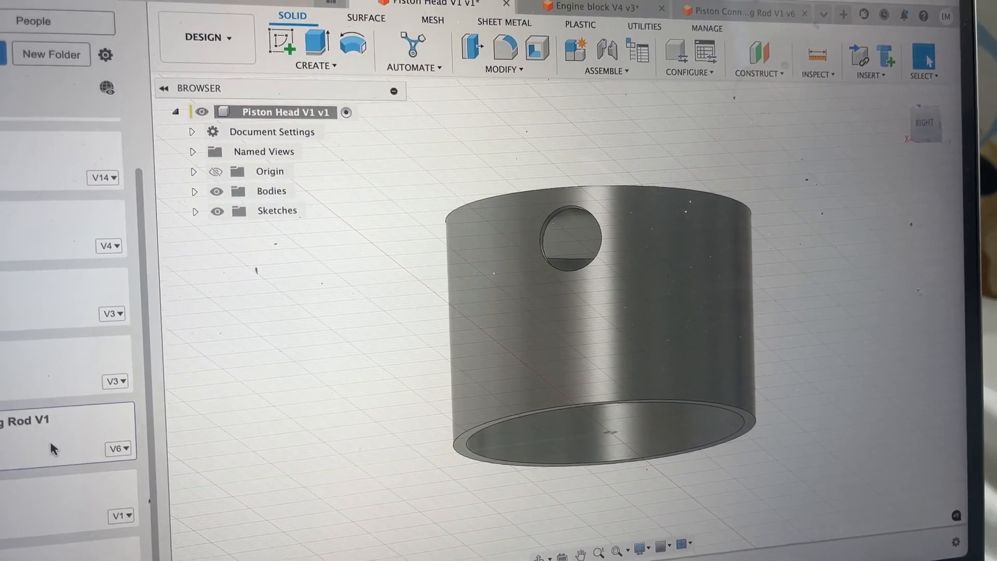
pyautogui.click(737, 12)
pyautogui.write('2.6')
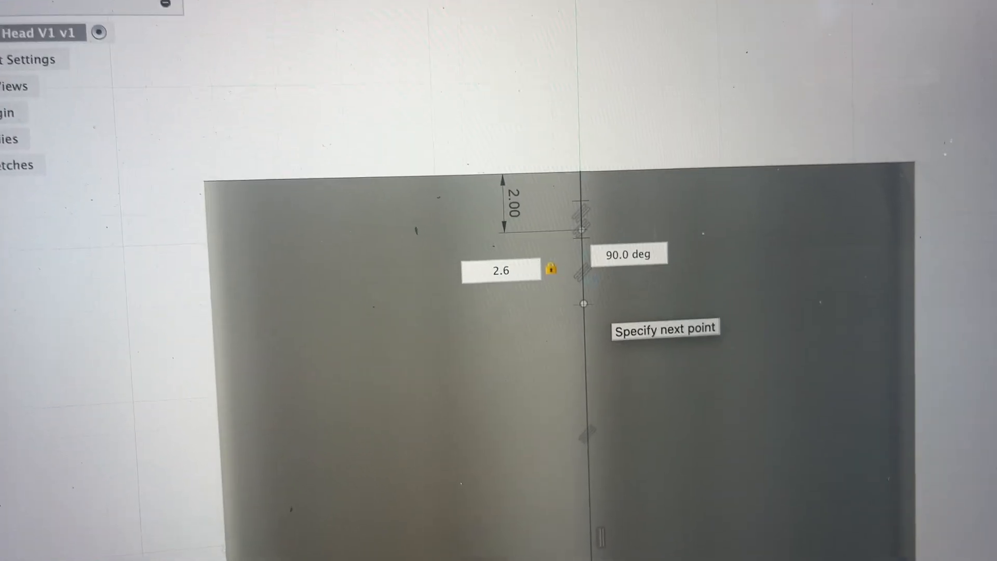
# Place the wrist-pin circle 2.55 below the 2.00 line and begin entering its diameter.
pyautogui.write('2.55')
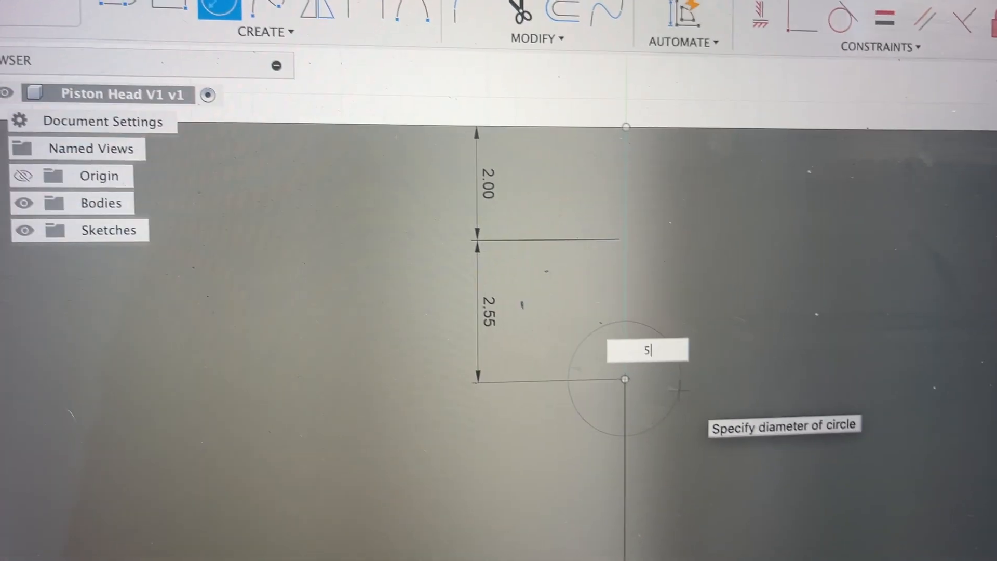
pyautogui.write('.')
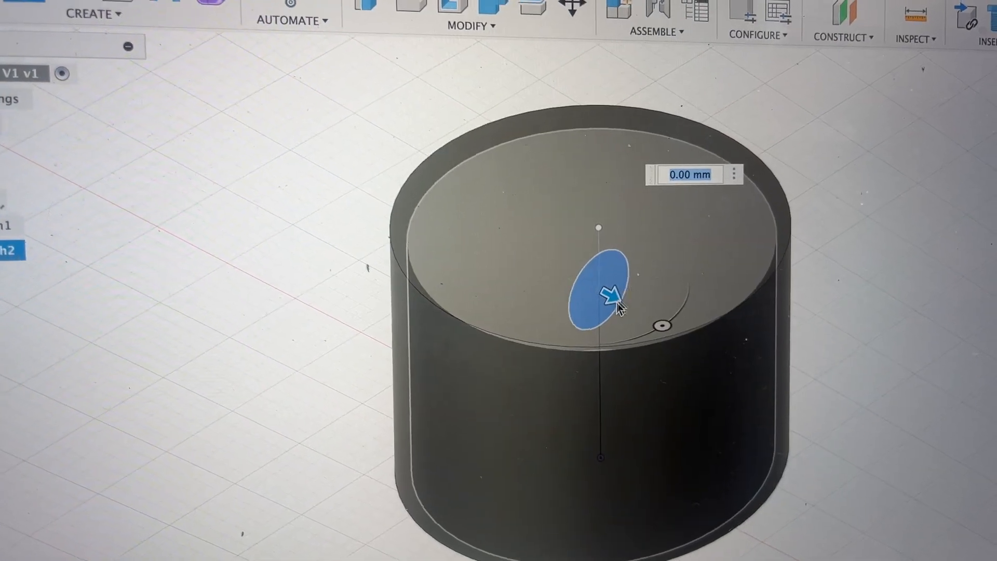
# Extend the extrude cut so the hole passes fully through the piston head.
pyautogui.moveTo(611, 299); pyautogui.dragTo(808, 397)
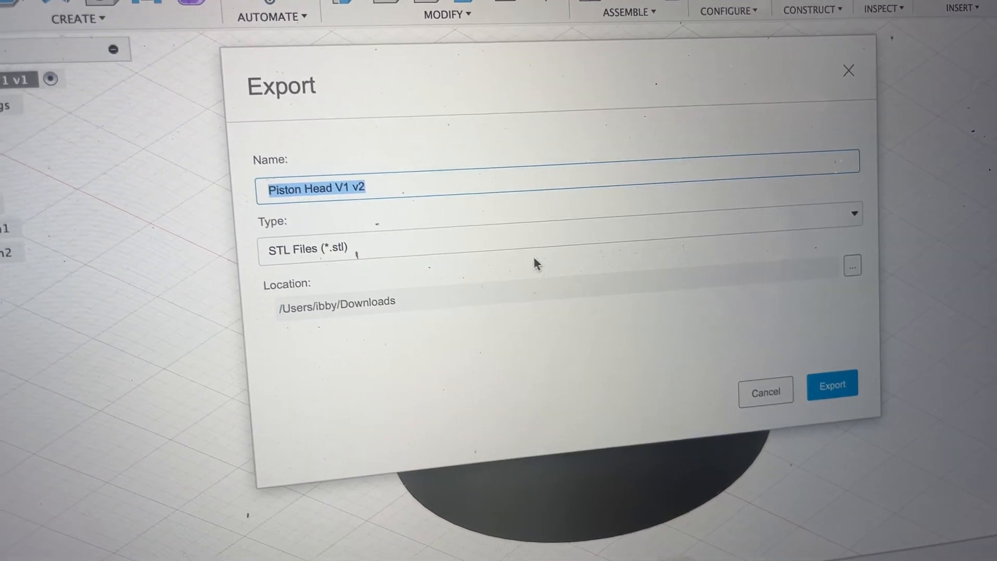
# Export Piston Head V1 v2 as an STL file to Downloads.
pyautogui.click(832, 384)
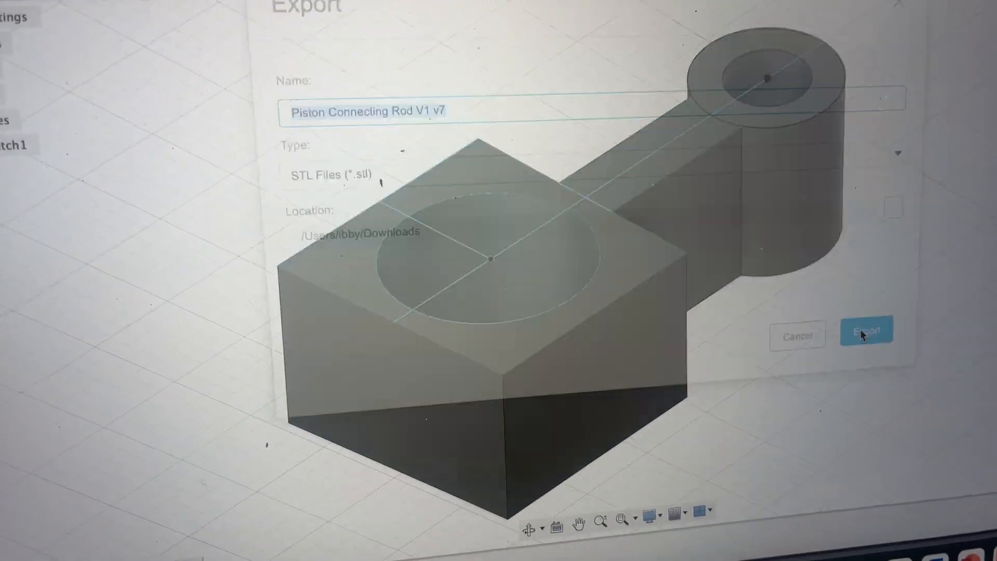
# Export Piston Connecting Rod V1 v7 as an STL file to Downloads.
pyautogui.click(866, 330)
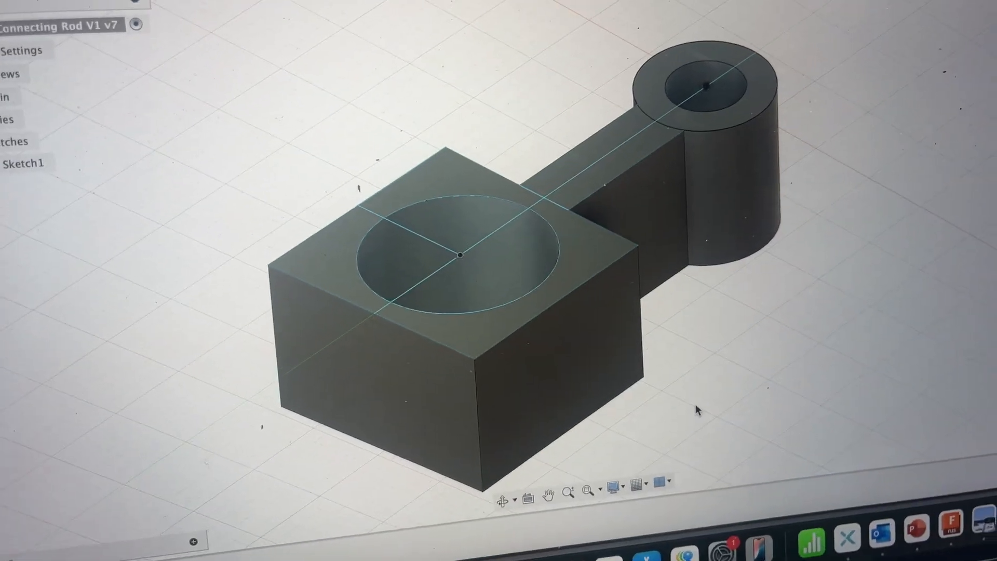